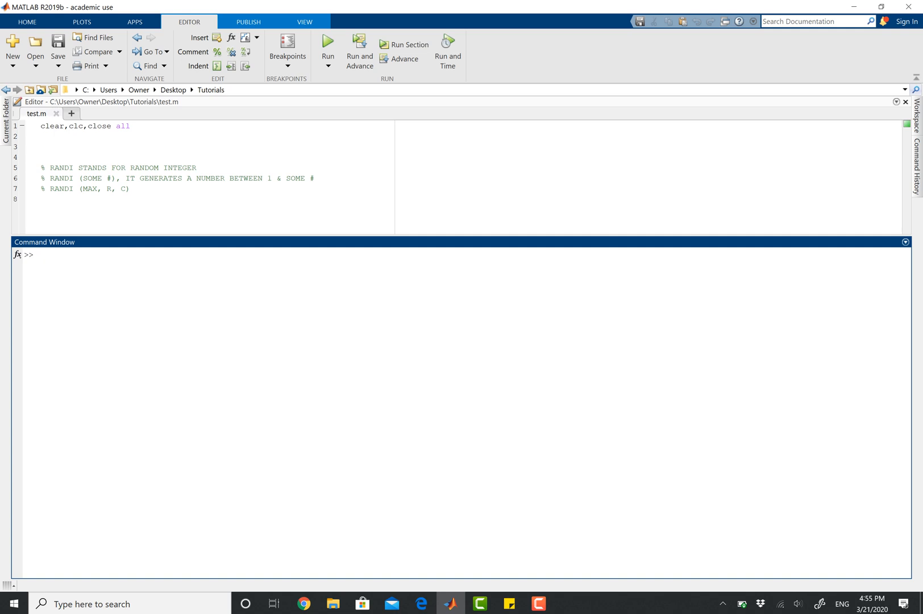
- Run randi(5), then randi(28) repeatedly to get random integers 13, 6, 3, 24, 5
text(randi(5)
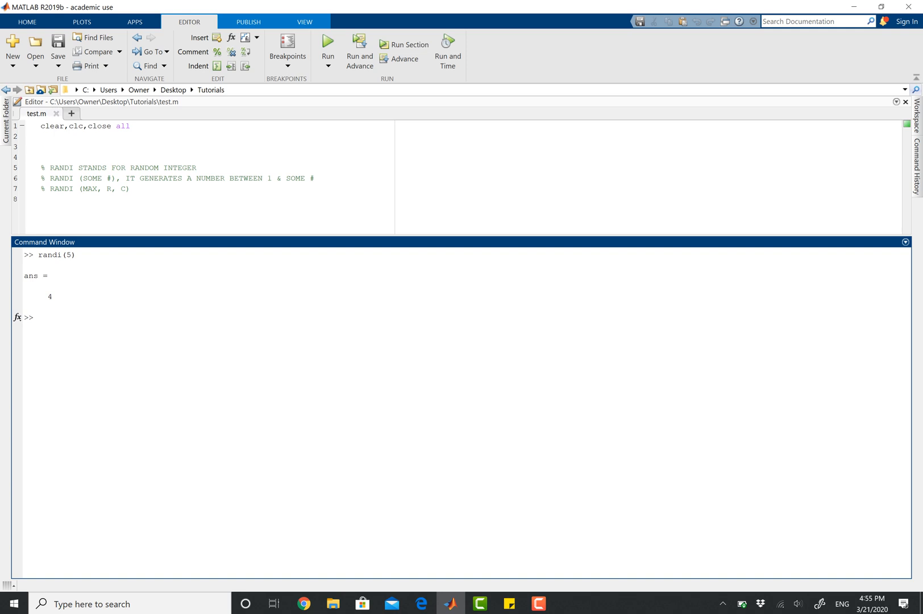
text(randi()
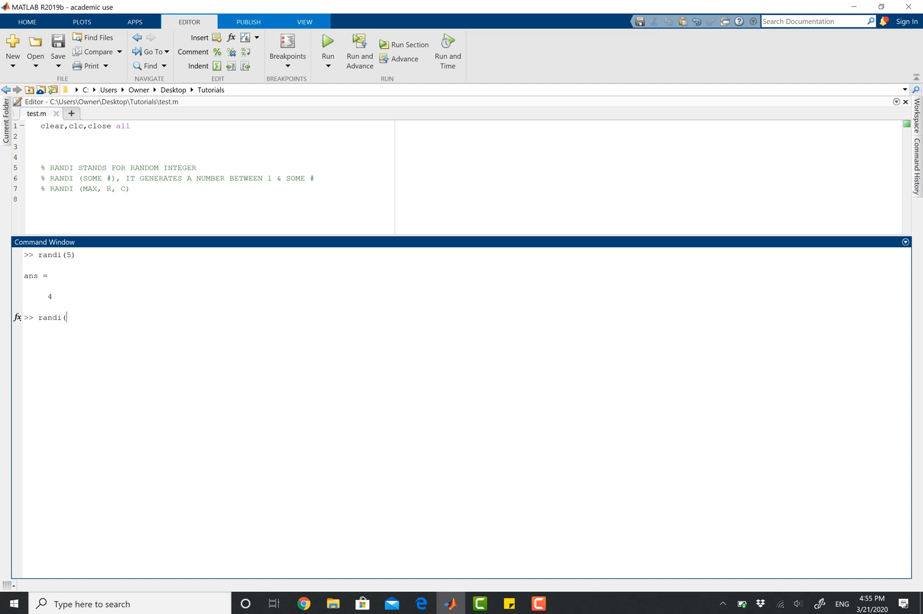
text(28))
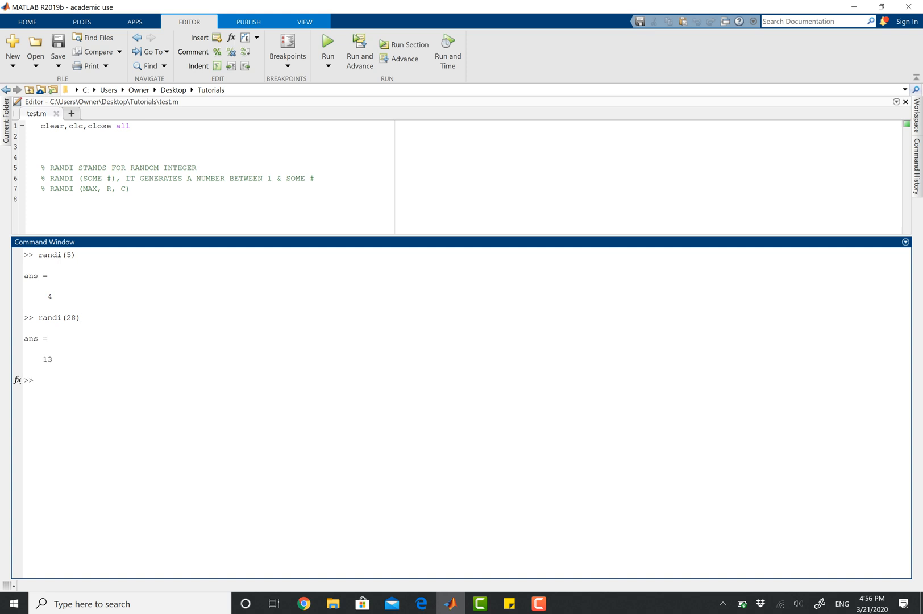
text(randi(28))
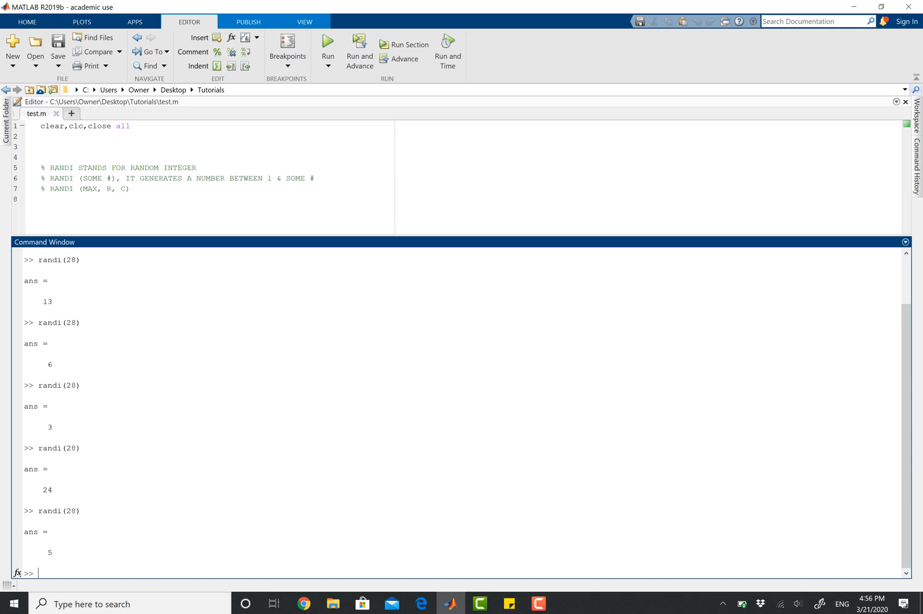
- Enter randi(10,4,2) to generate a 4-by-2 matrix of integers from 1 to 10
text(randi)
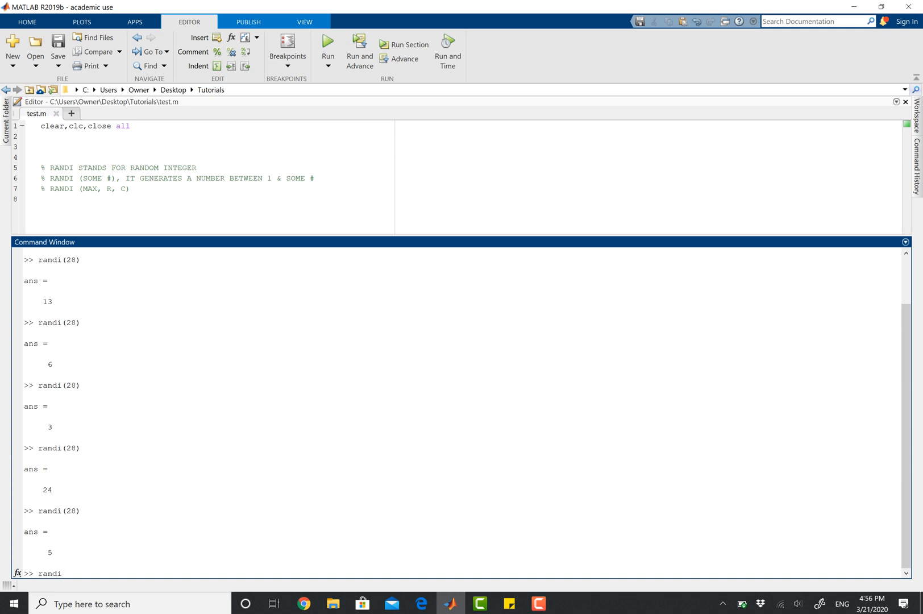
text(()
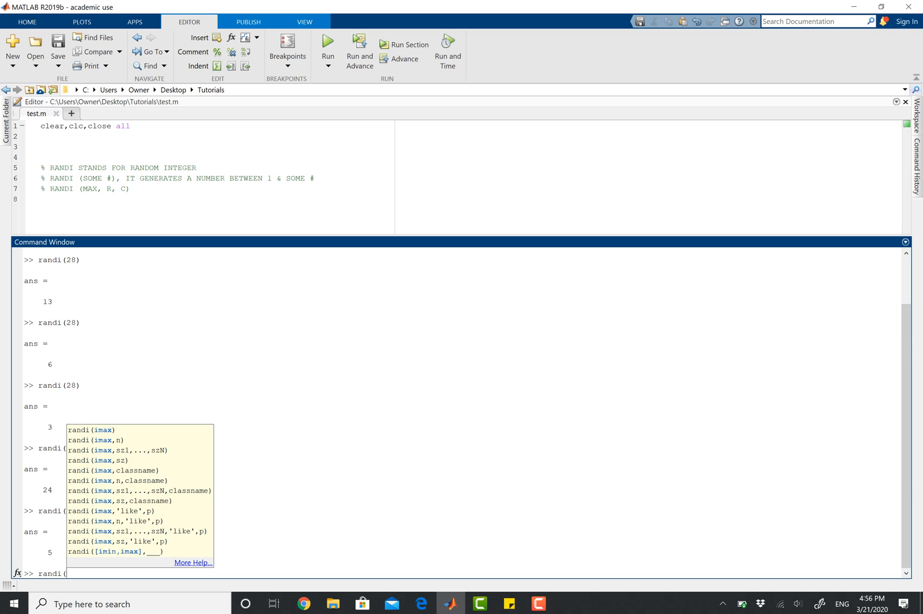
text(10)
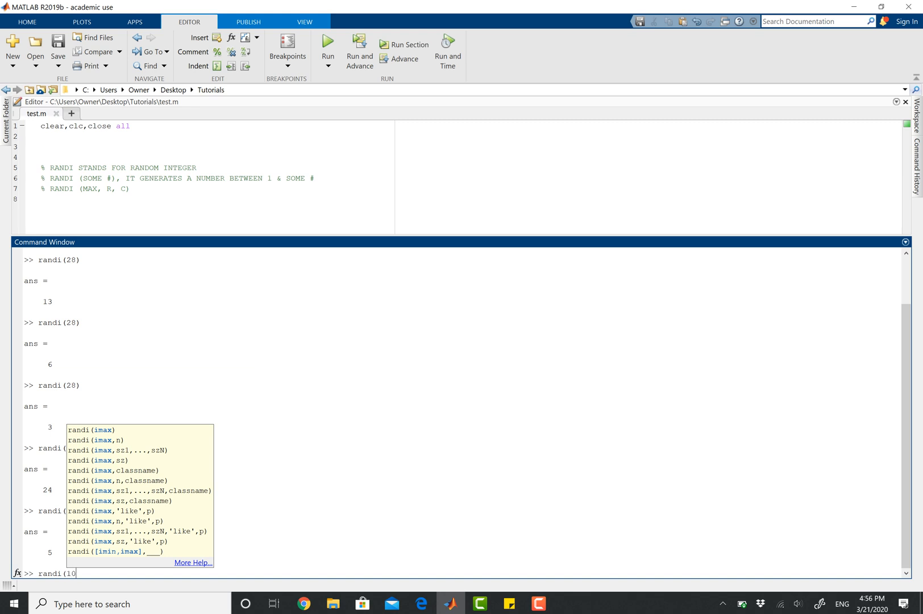
text(,)
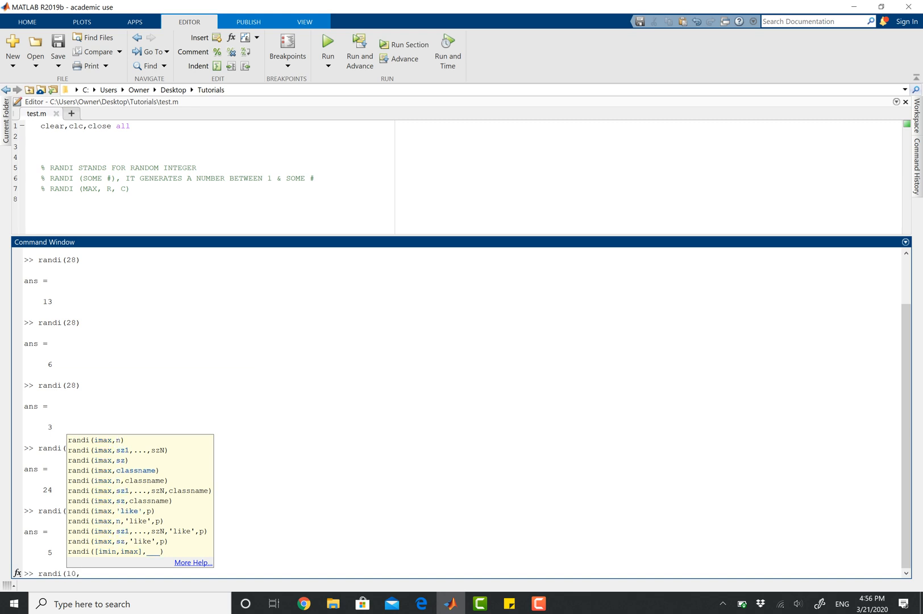
text(4)
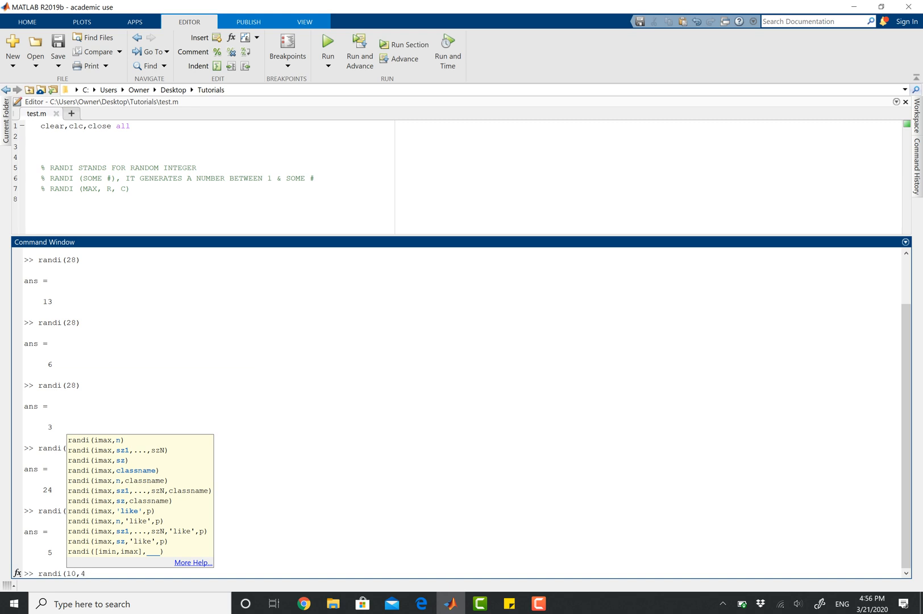
text(,2)
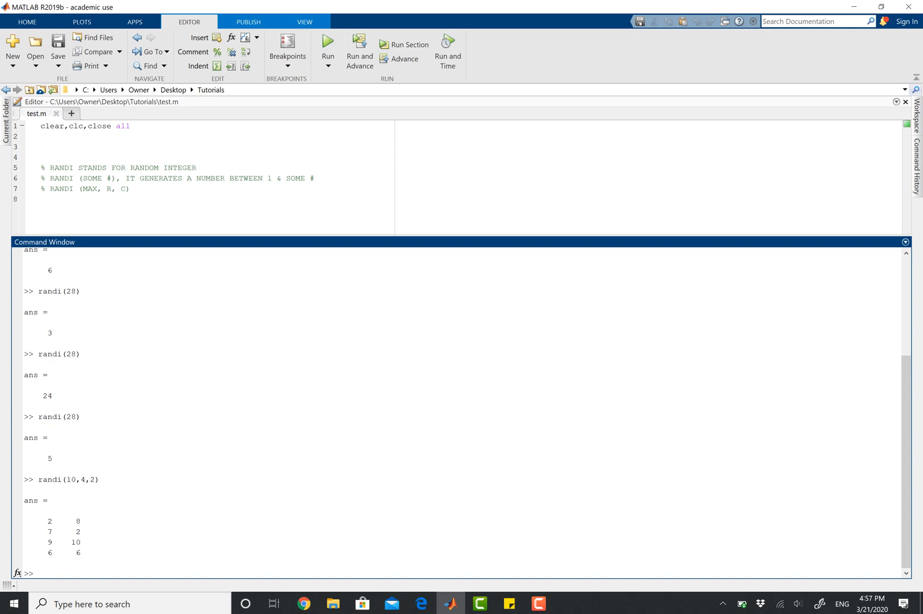
double_click(61, 167)
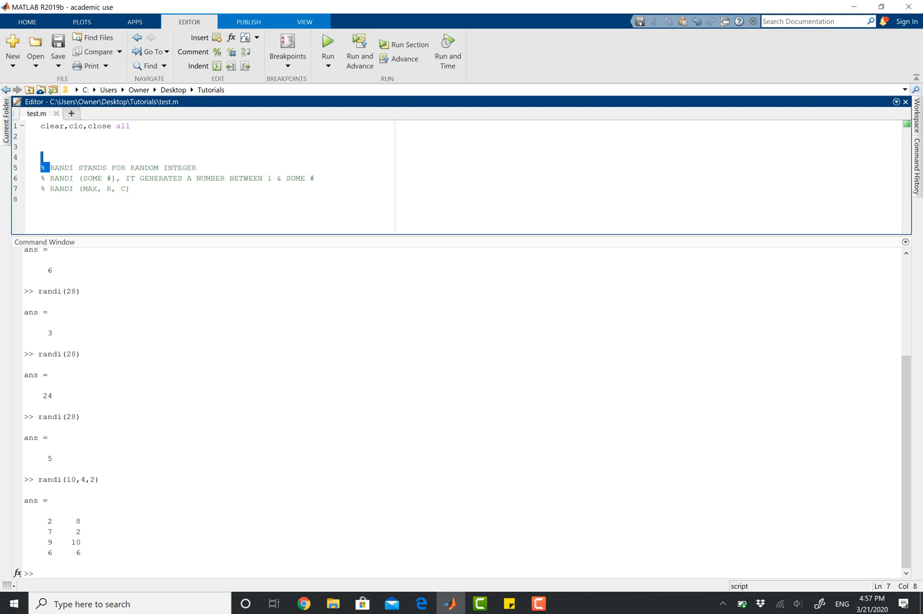
drag(51, 167, 197, 168)
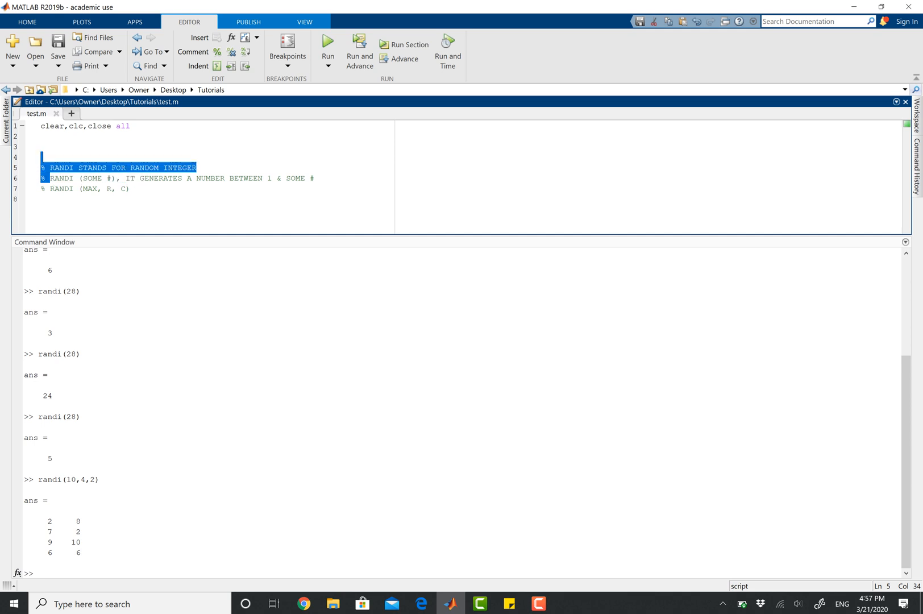
drag(50, 178, 300, 178)
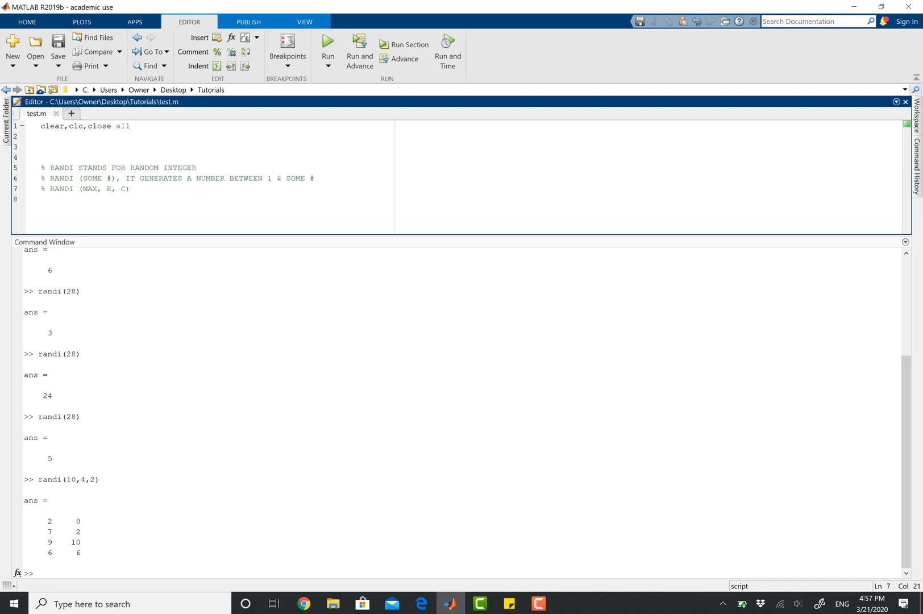
double_click(108, 189)
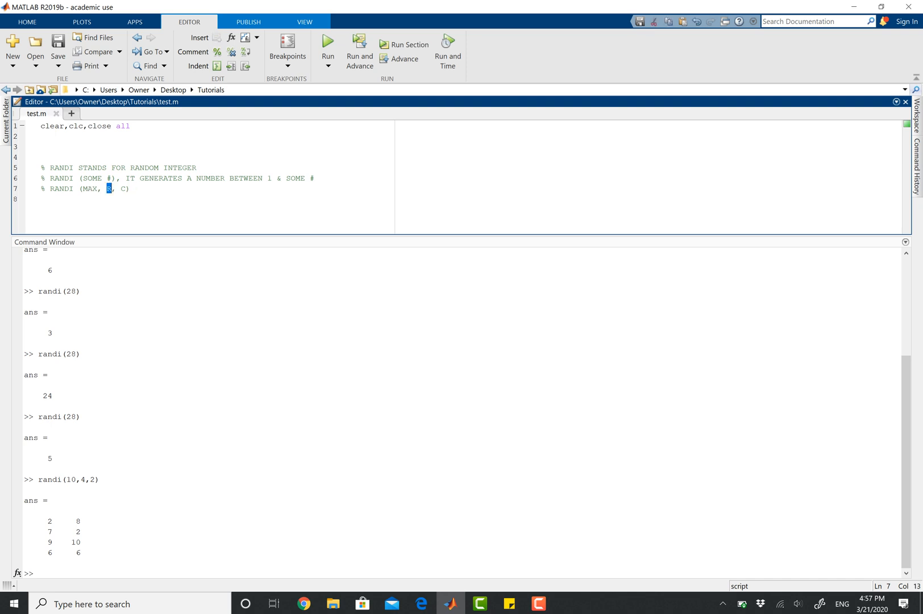